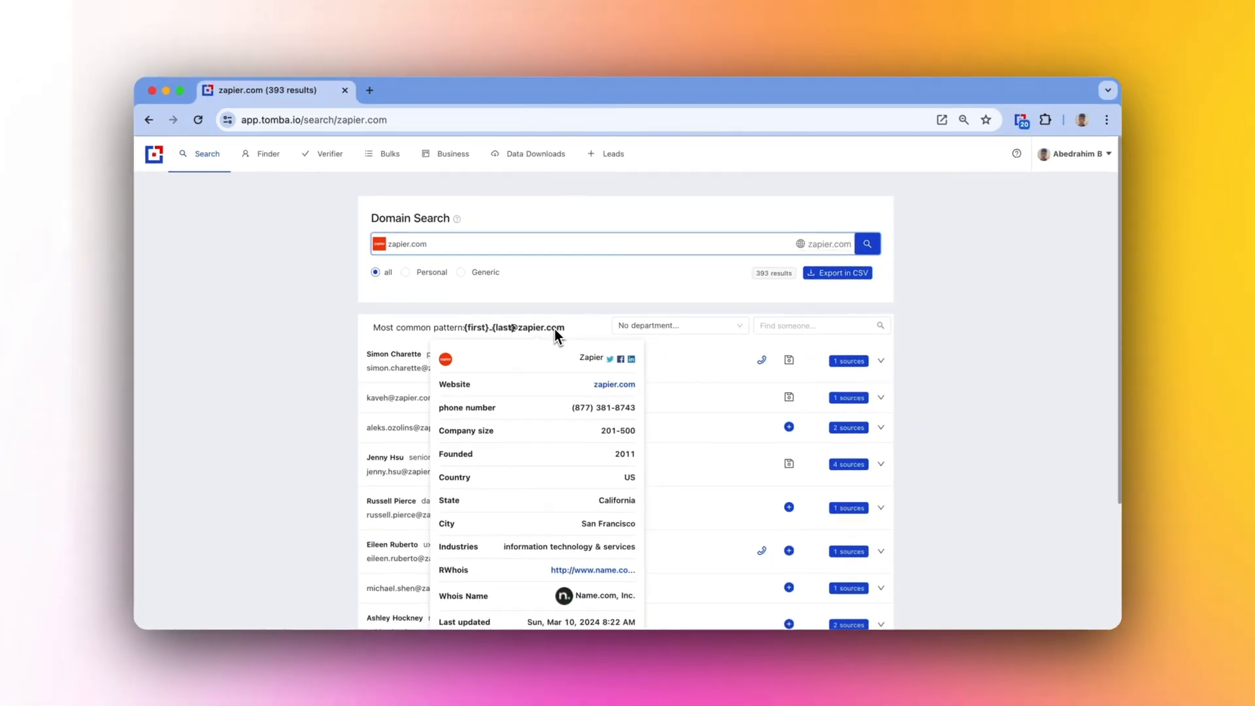
left_click(406, 272)
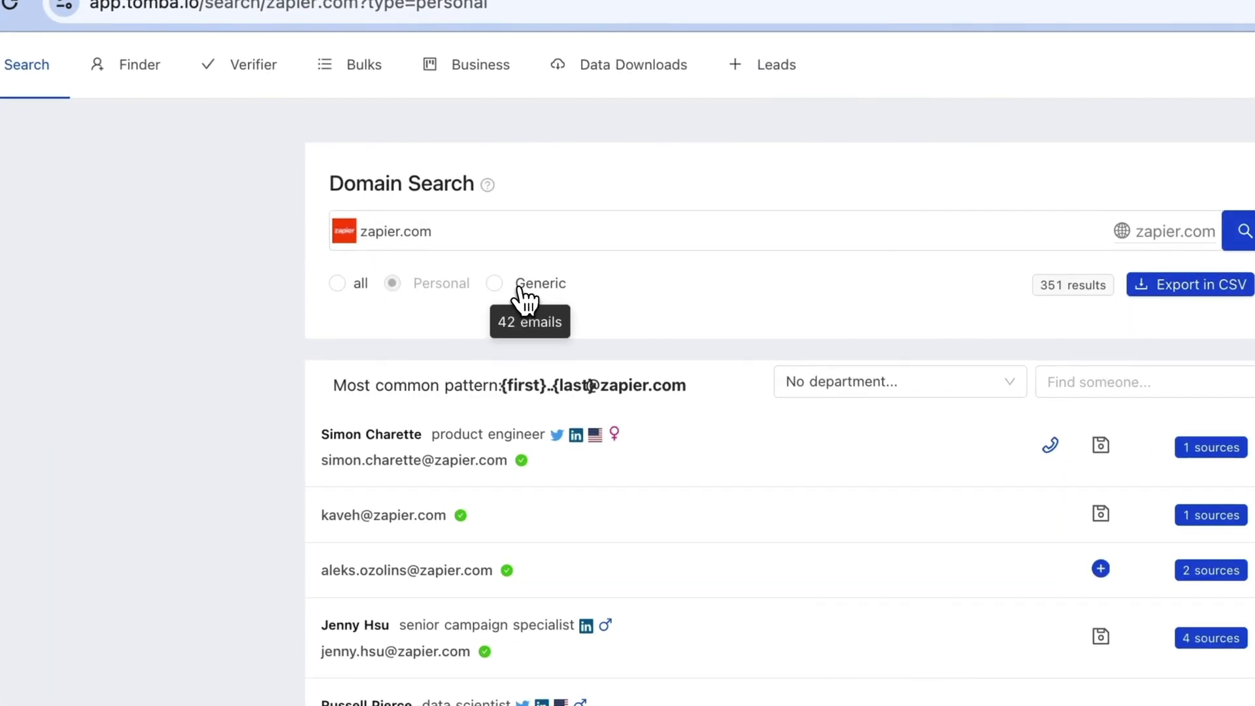
left_click(336, 282)
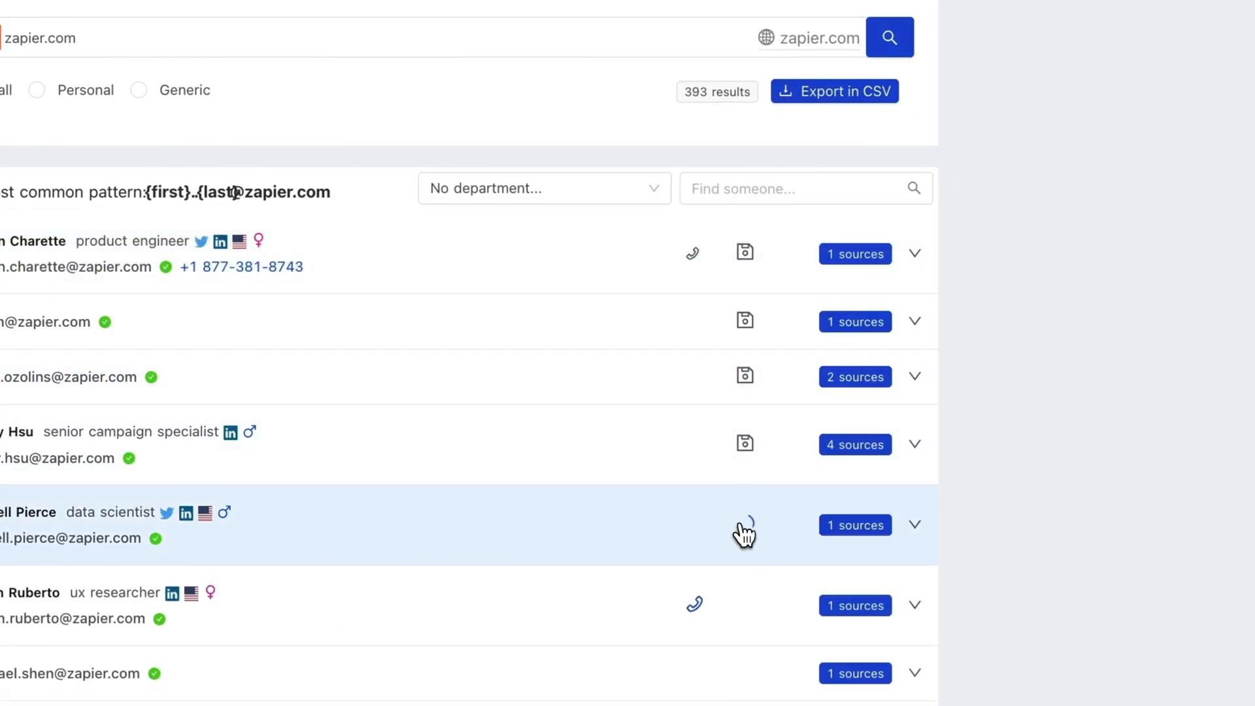
left_click(544, 188)
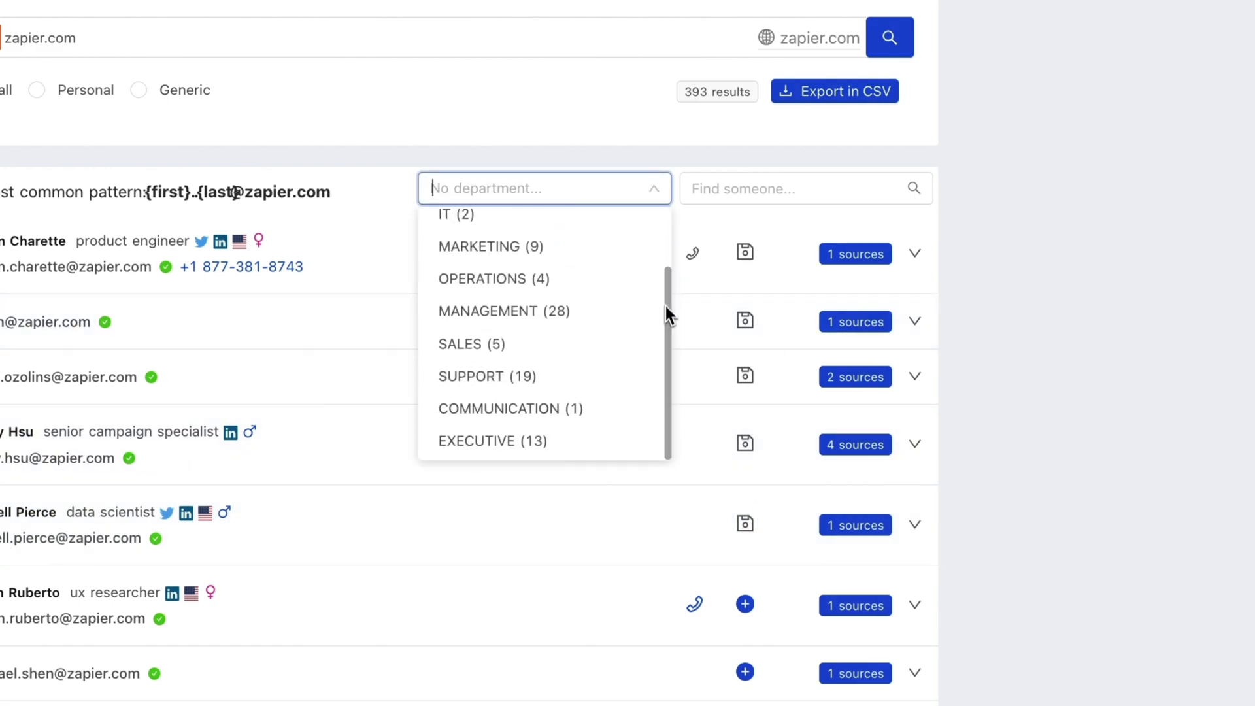
left_click(493, 440)
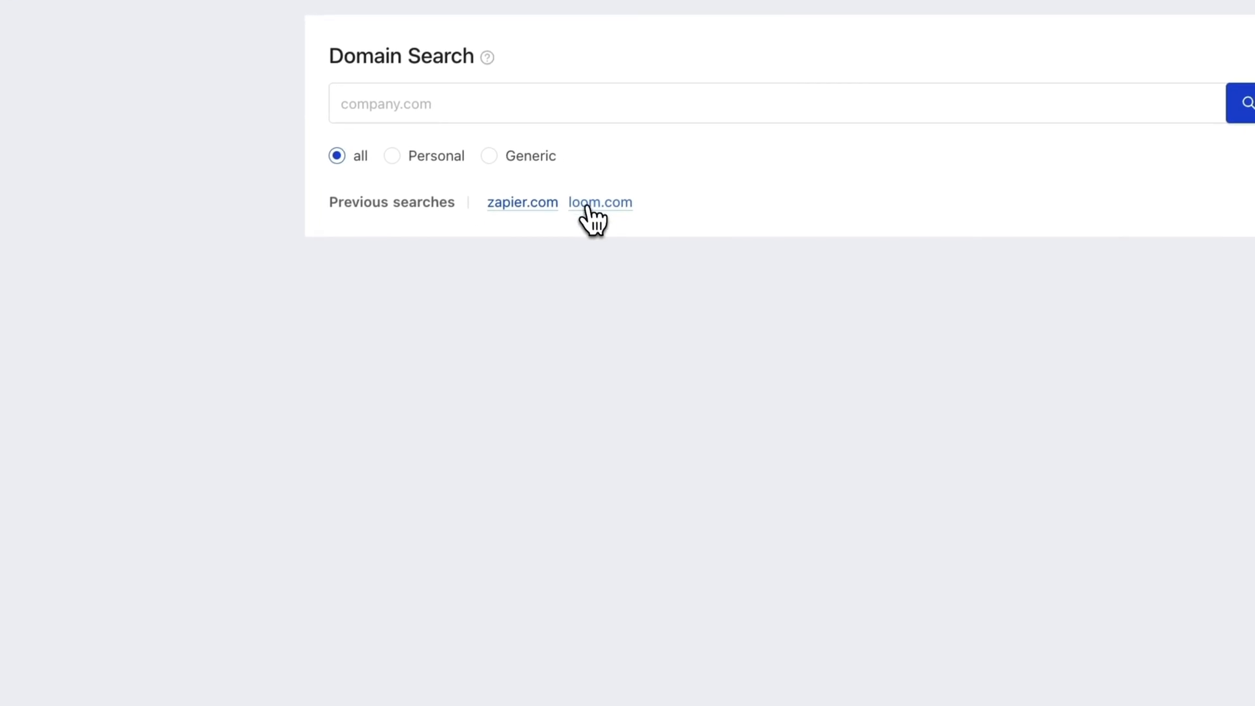
Step: Rerun the loom.com search and download all 106 emails as a CSV file
left_click(600, 201)
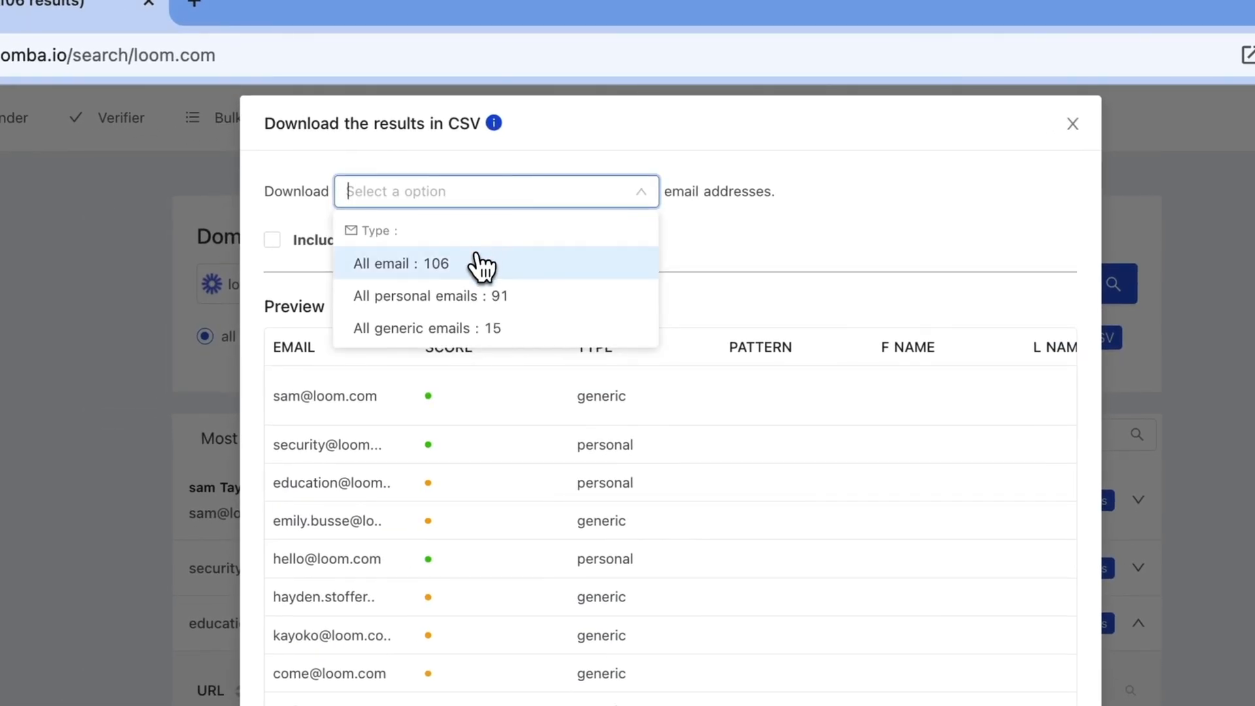
left_click(400, 263)
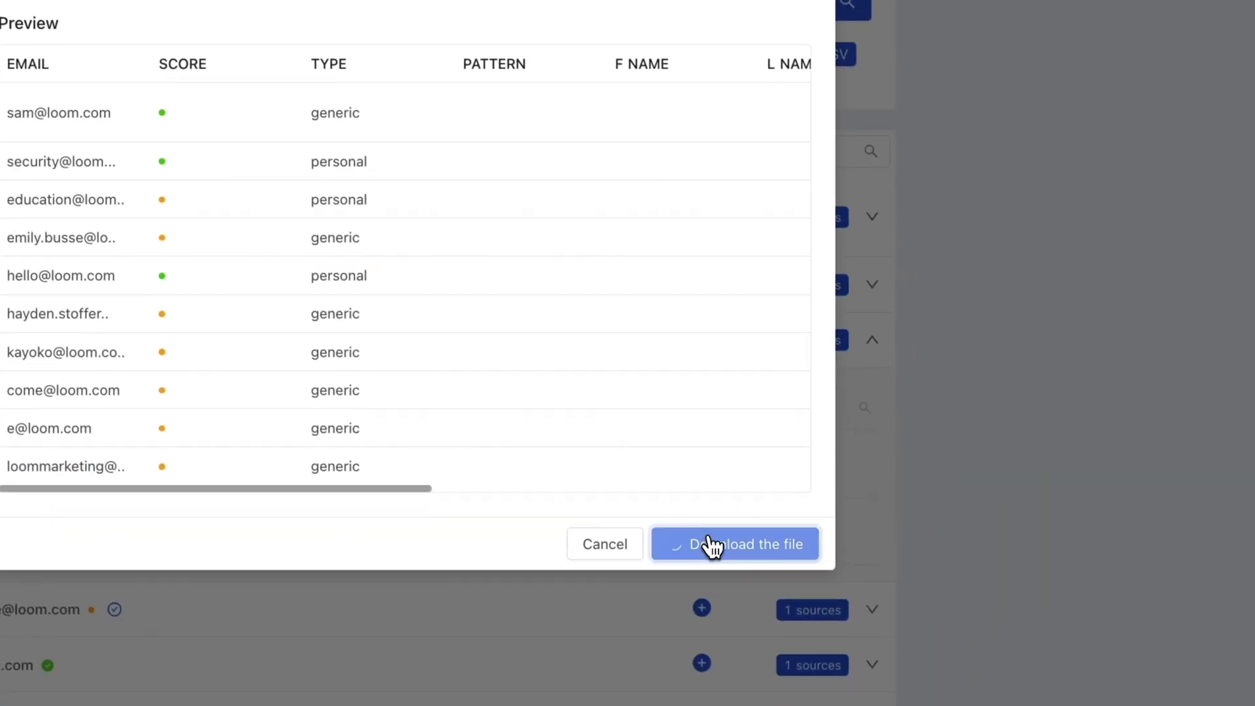
left_click(733, 544)
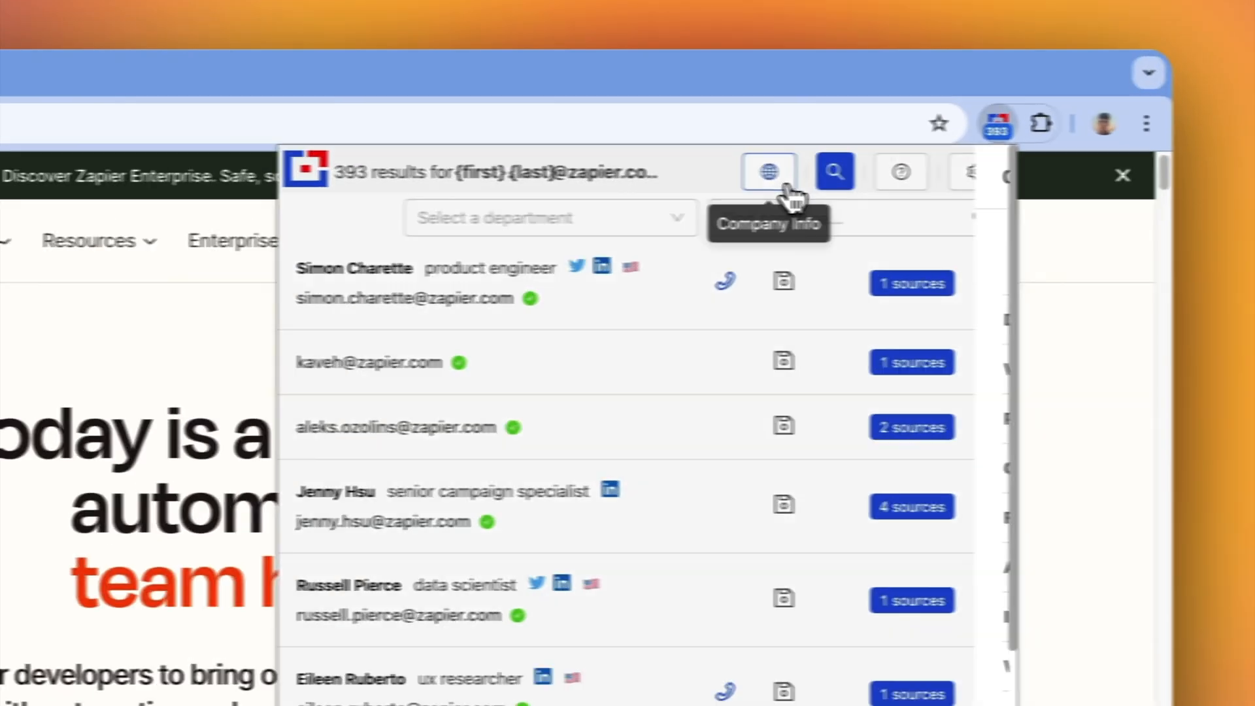
Step: Search the 393 zapier.com extension results for the name 'Tra To'
left_click(757, 159)
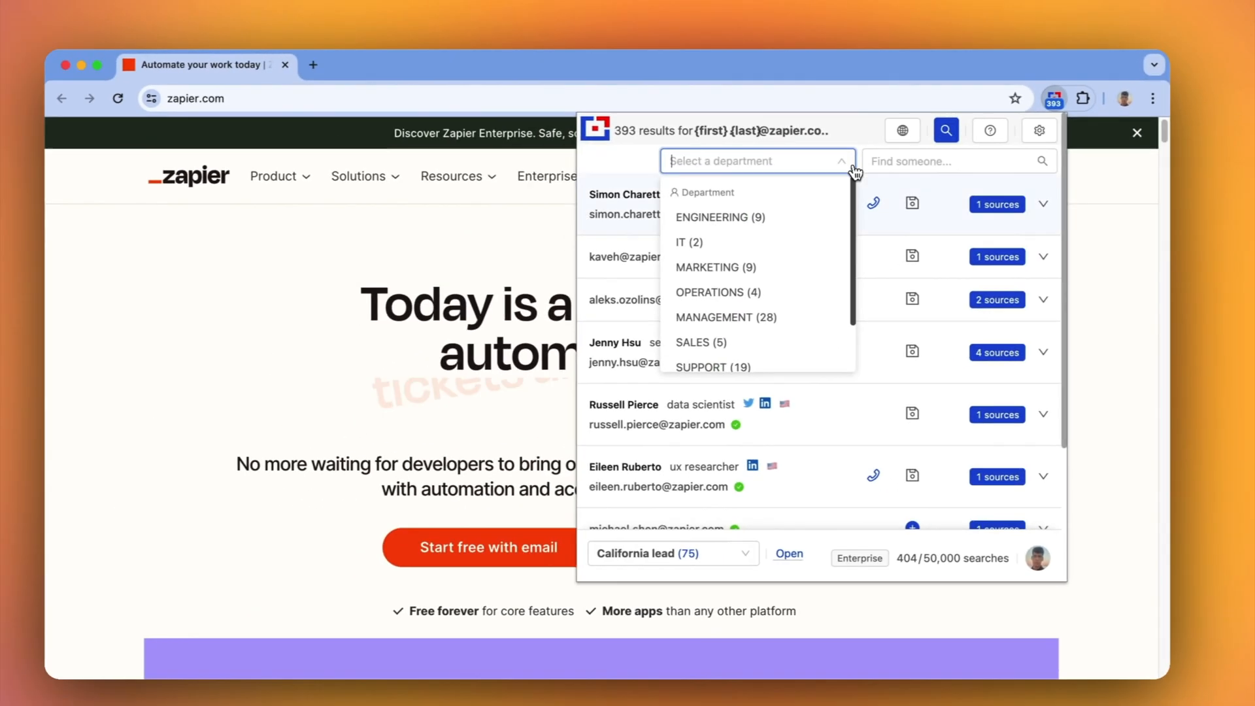
left_click(840, 160)
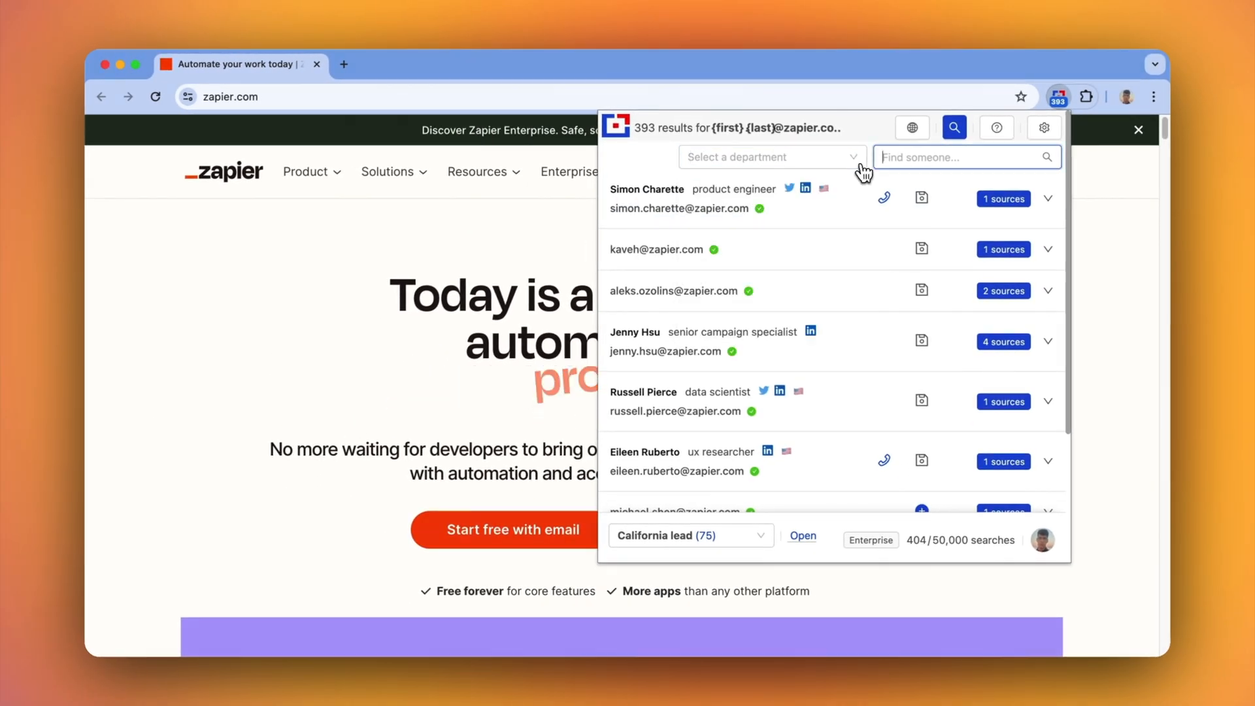
type("Tra To")
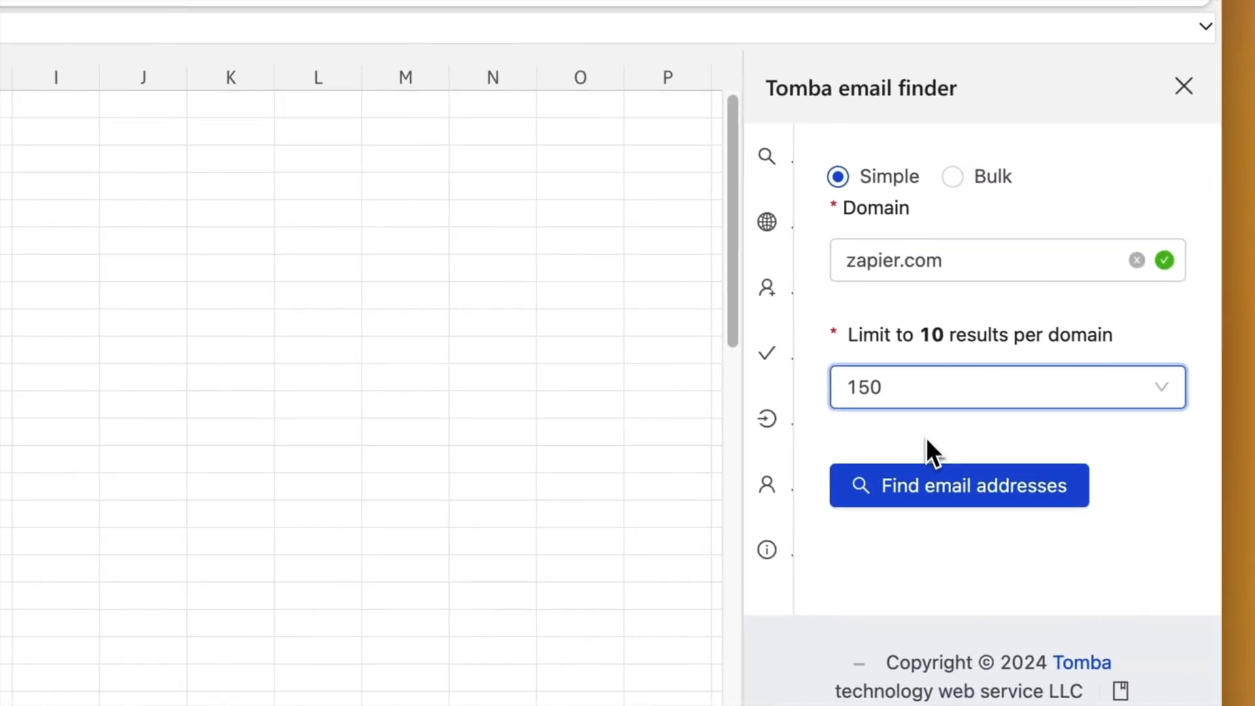
Step: Fetch zapier.com emails (limit 150) with departments and LinkedIn URLs into a new sheet
left_click(959, 485)
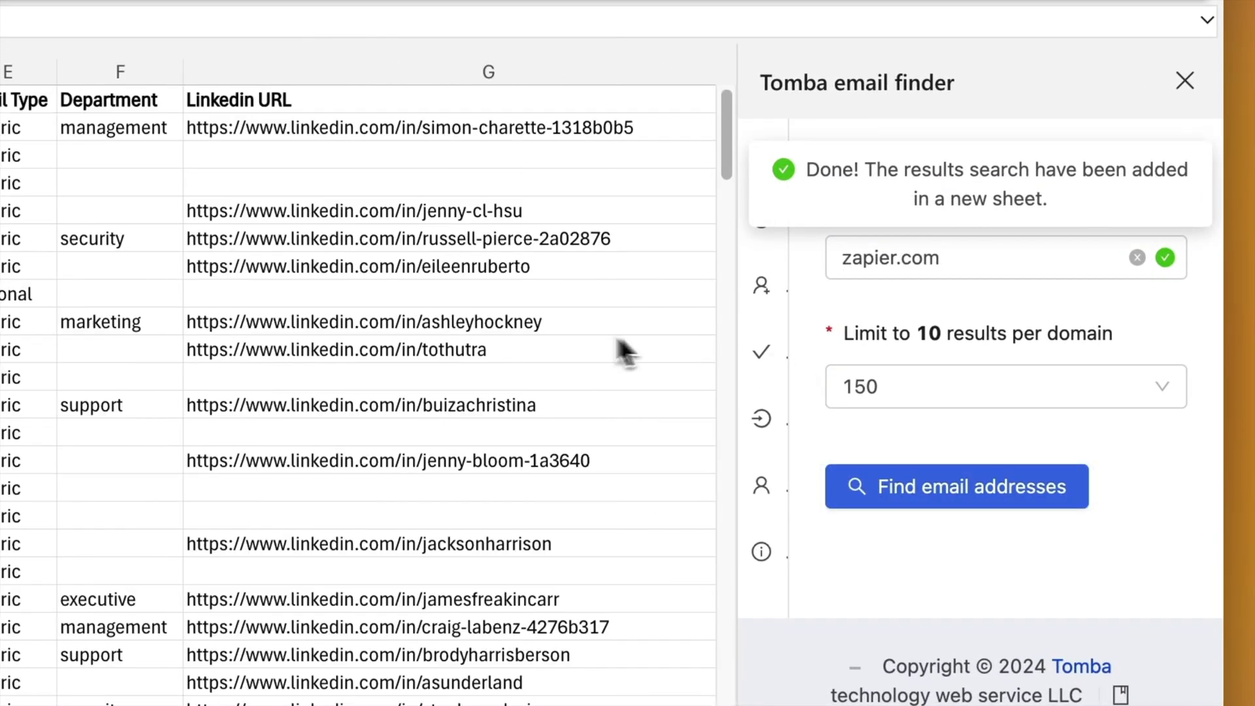